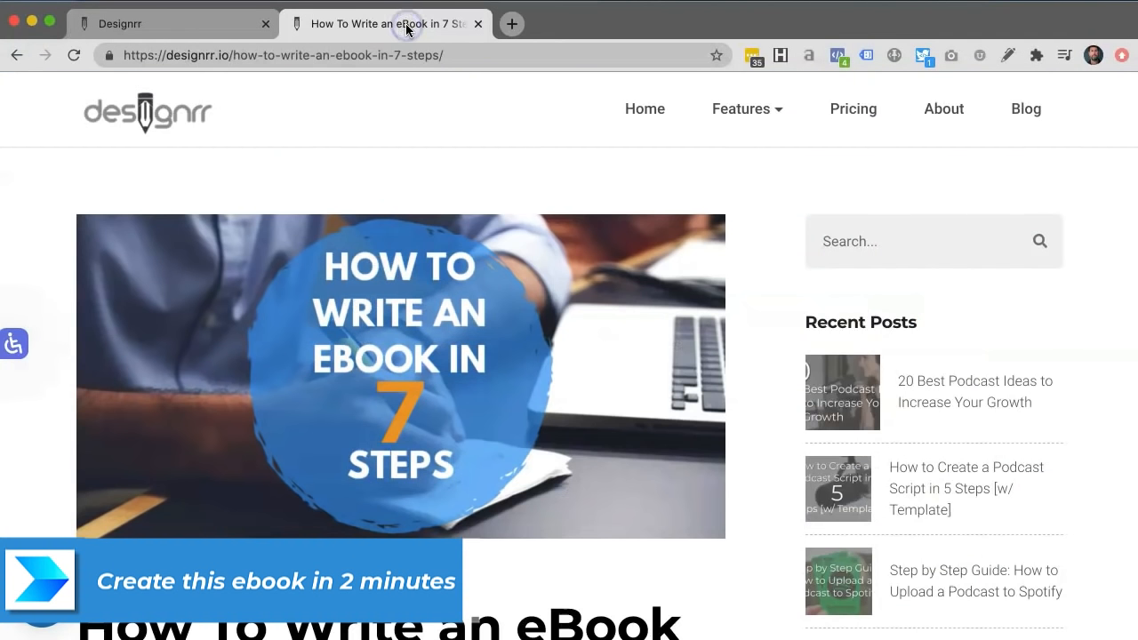
- Copy the 'How To Write an eBook in 7 Steps' post URL from Chrome's address bar
scroll(down, 3)
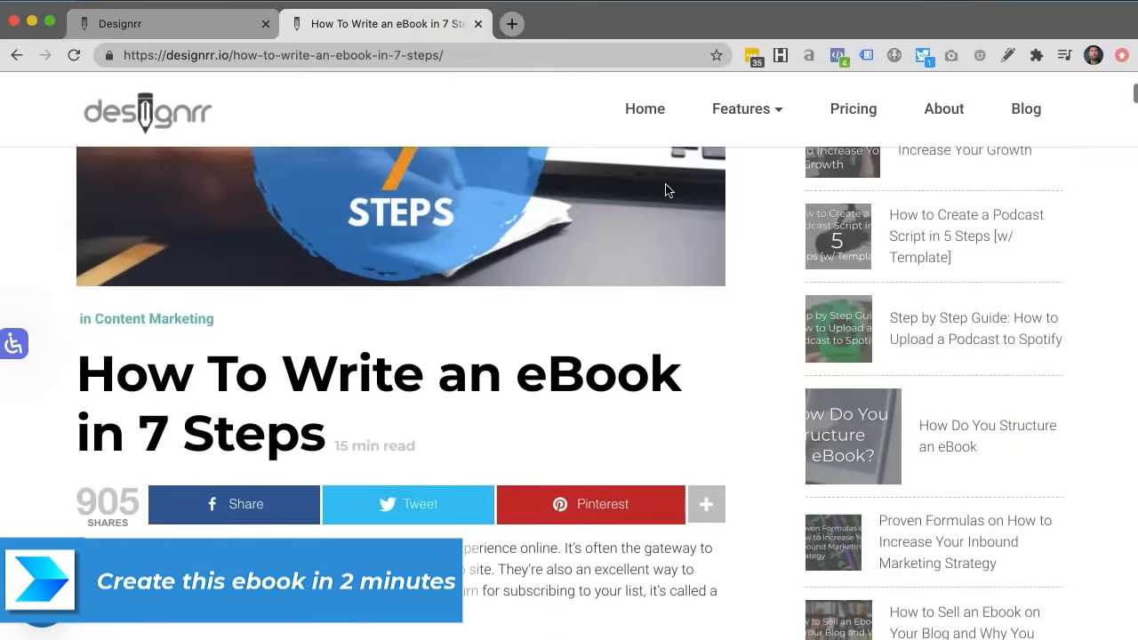
scroll(down, 3)
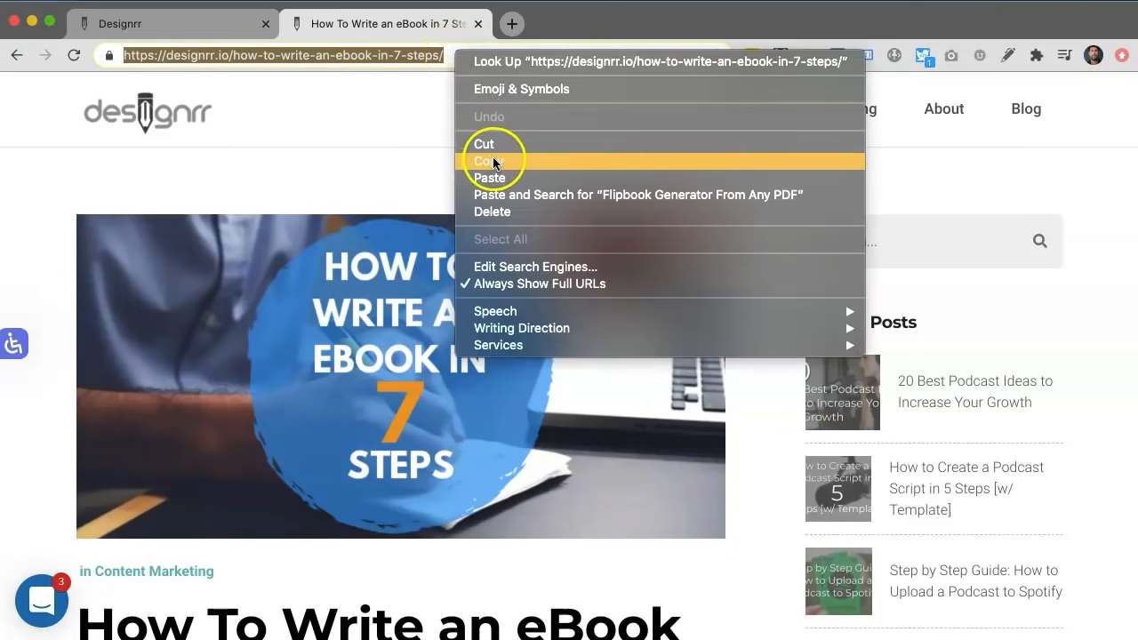
click(142, 23)
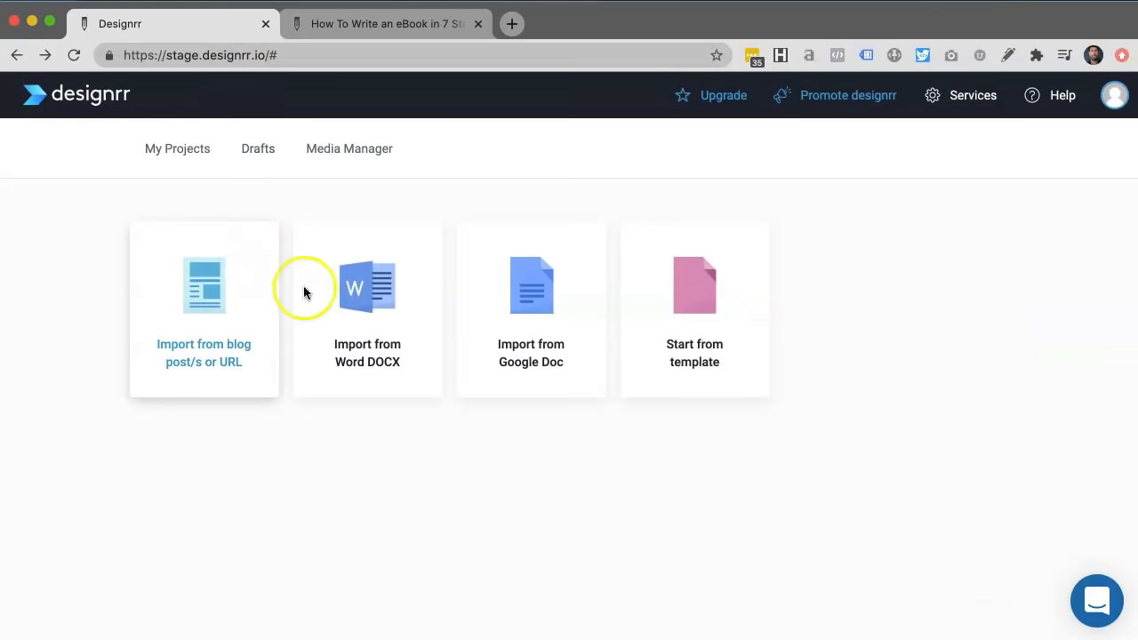
mouse_move(587, 327)
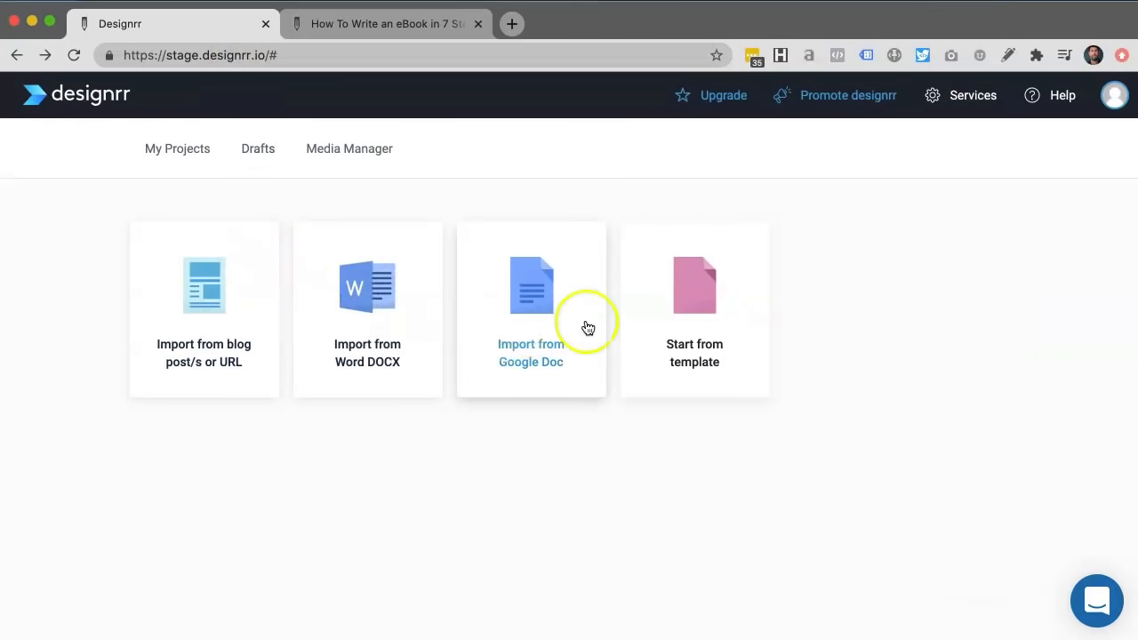
click(204, 309)
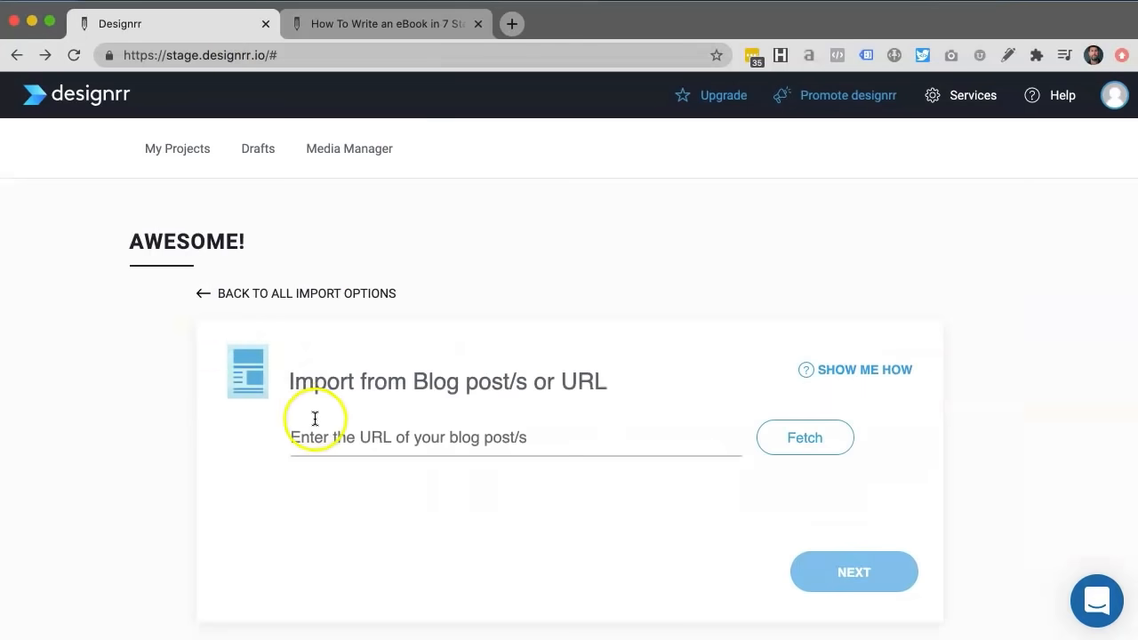
text(https://designrr.io/how-to-write-an-ebook-in-7-steps/)
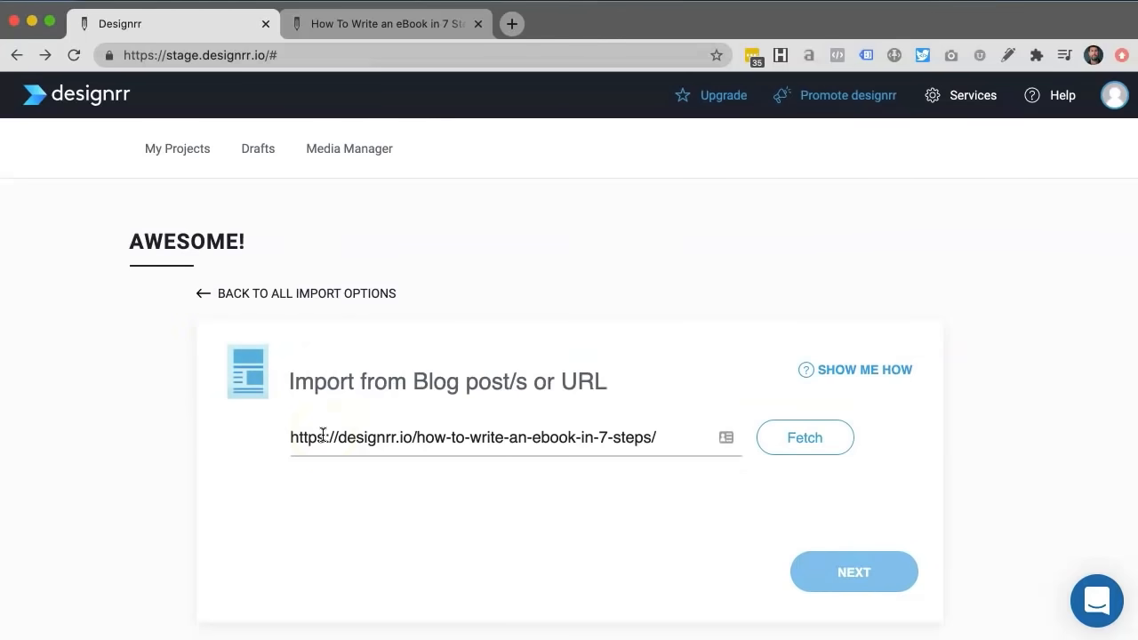
click(805, 437)
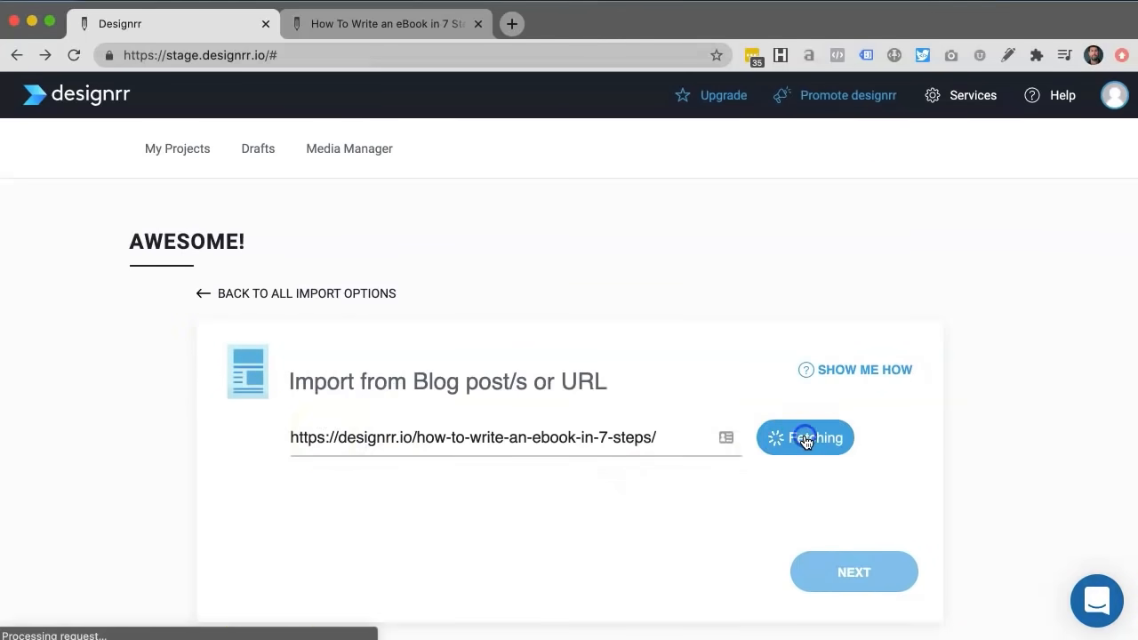
click(804, 437)
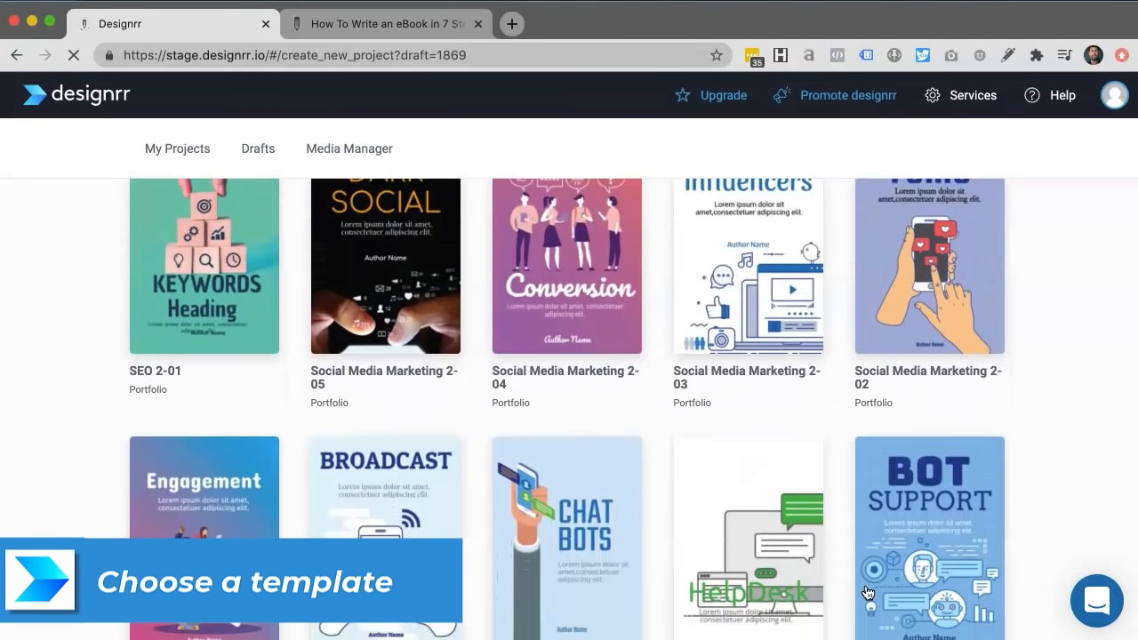
- Apply the Engagement (Social Media Marketing 2-01) template from the gallery
scroll(down, 3)
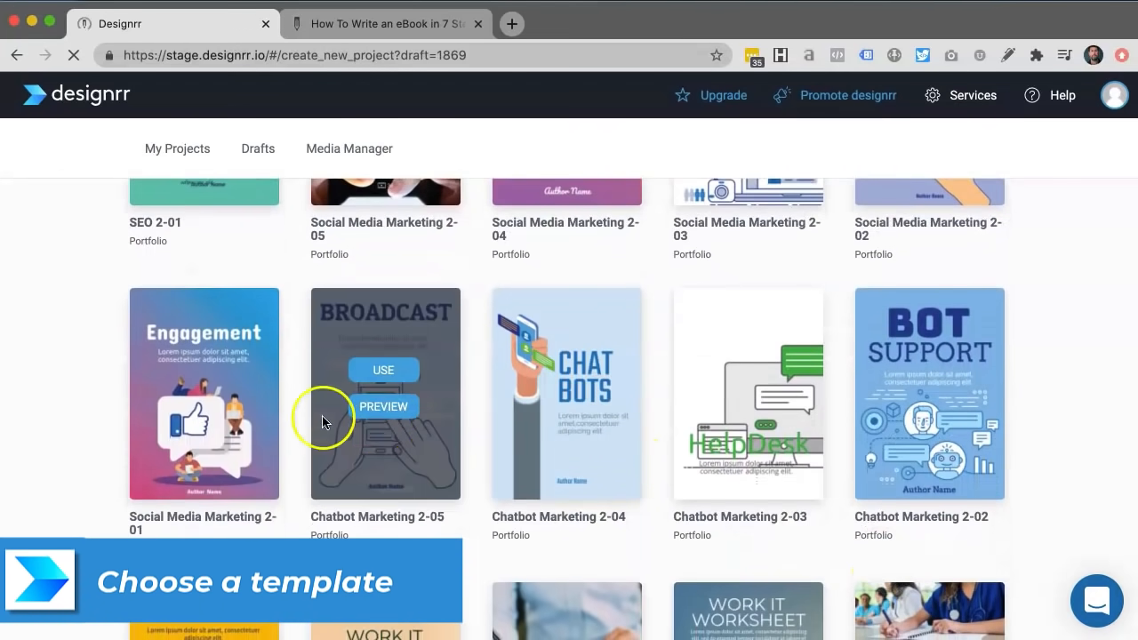
click(383, 370)
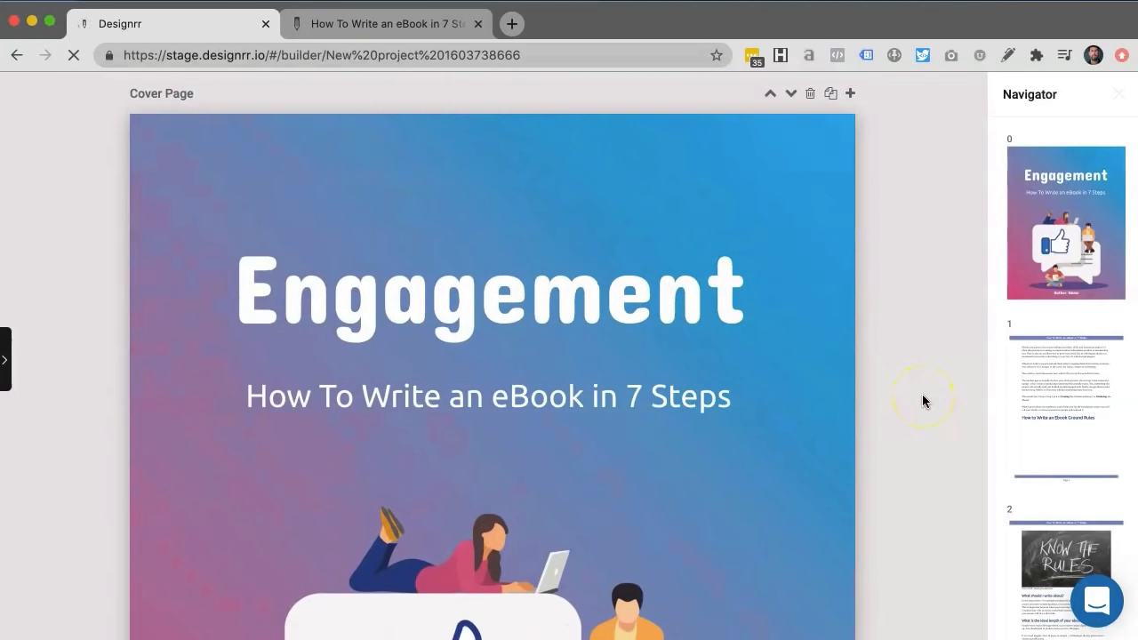
scroll(down, 3)
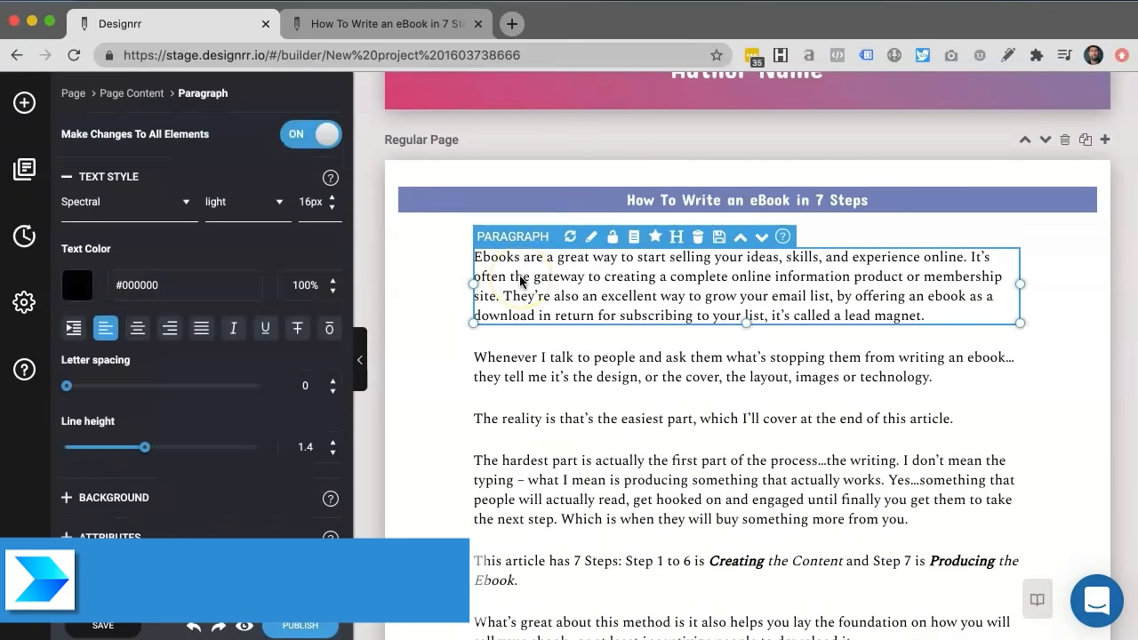
- Change the first paragraph and all body text to the Crimson Text font
click(120, 202)
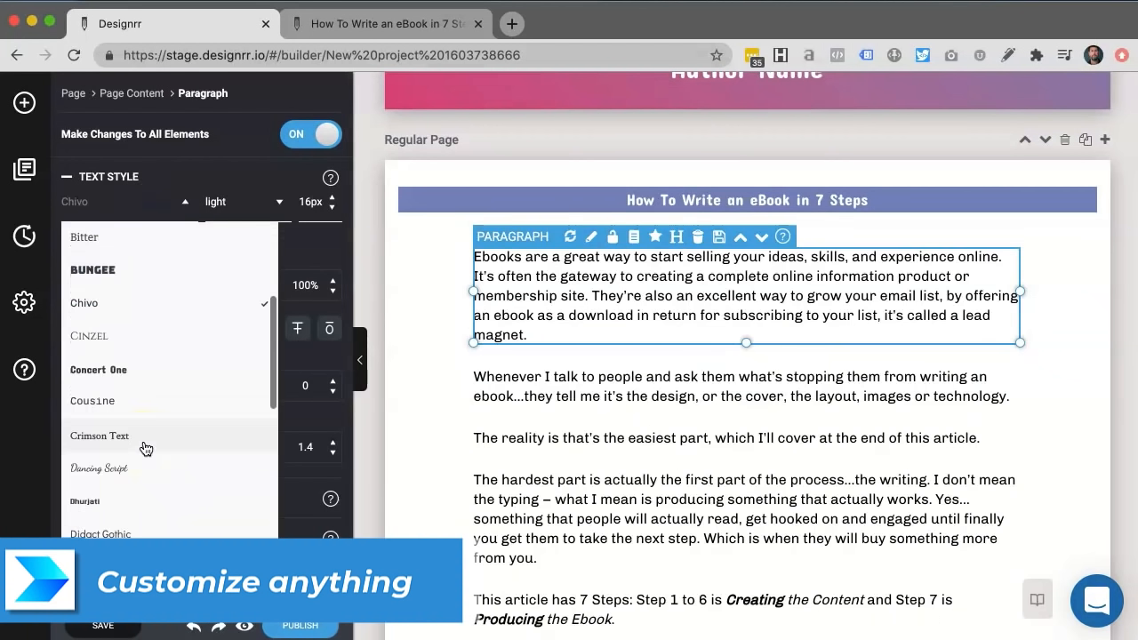
click(98, 436)
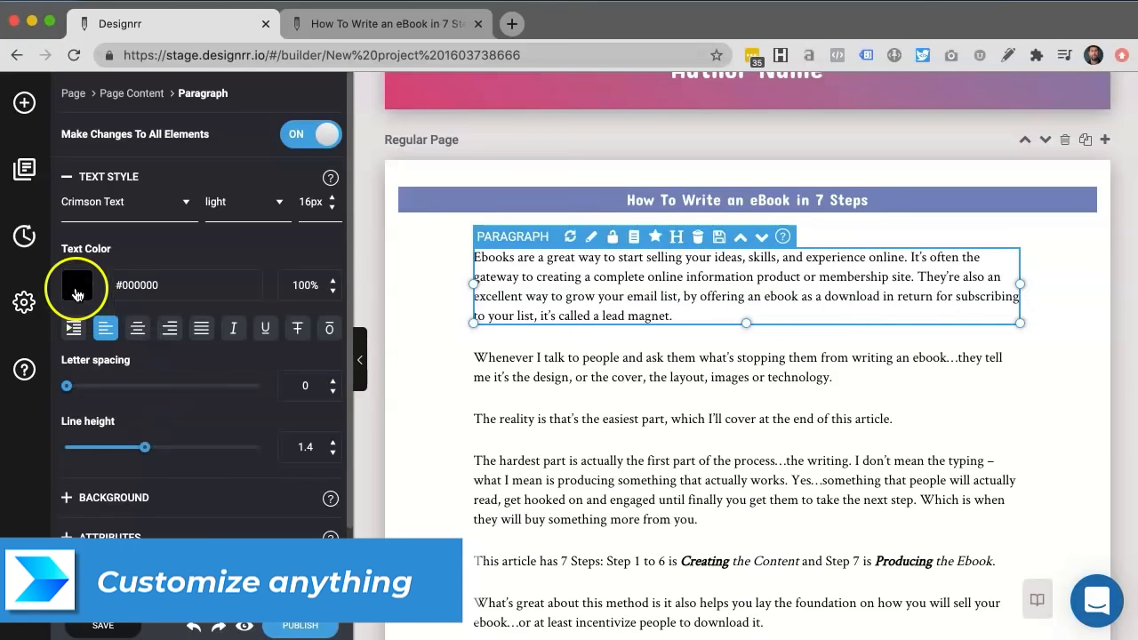
click(77, 284)
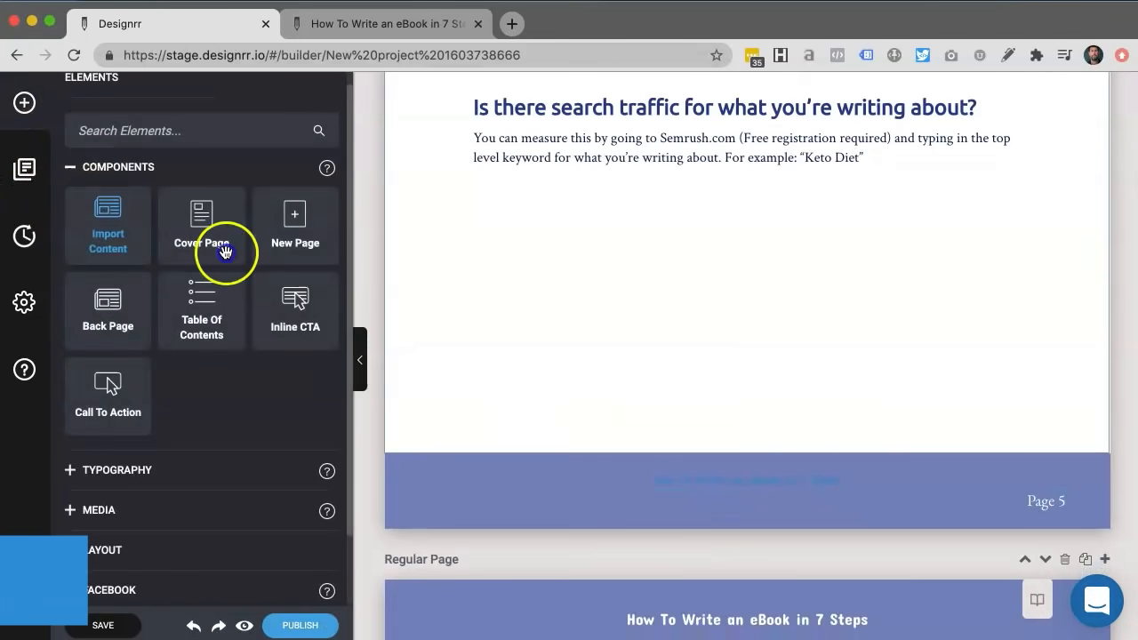
- Import content from a Google Doc using its shared document link
click(108, 225)
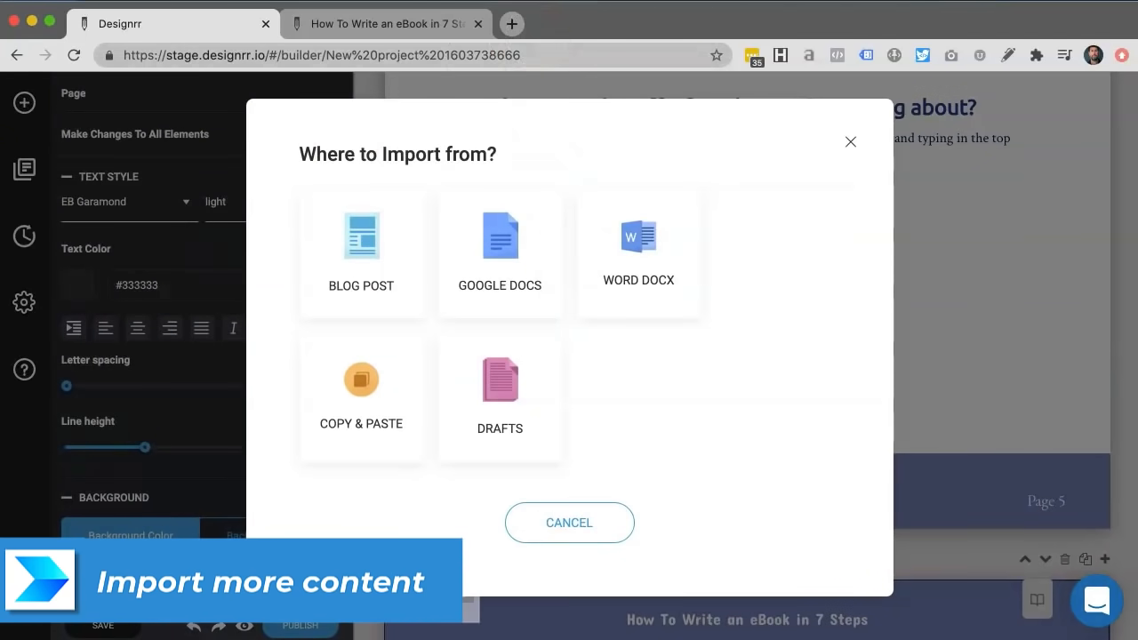
click(500, 253)
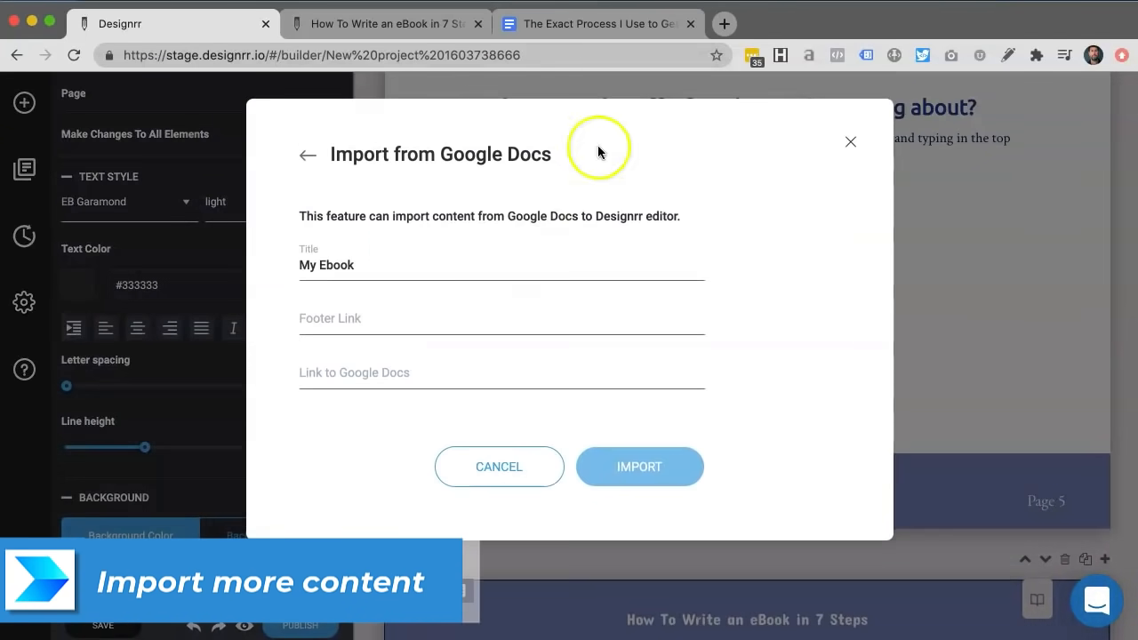
click(597, 23)
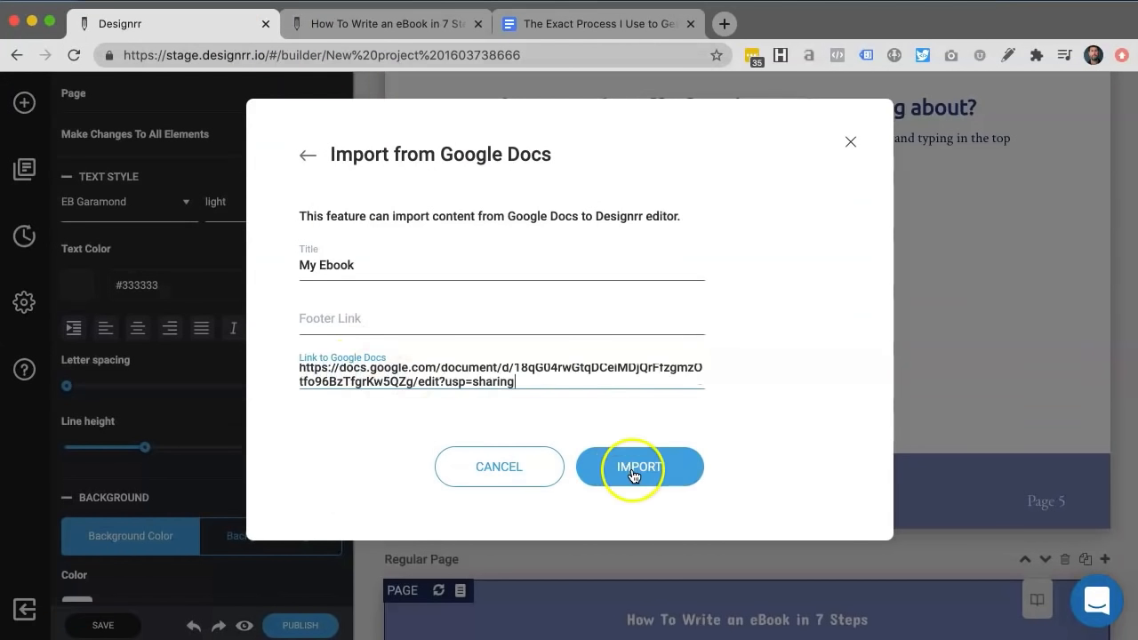
click(638, 467)
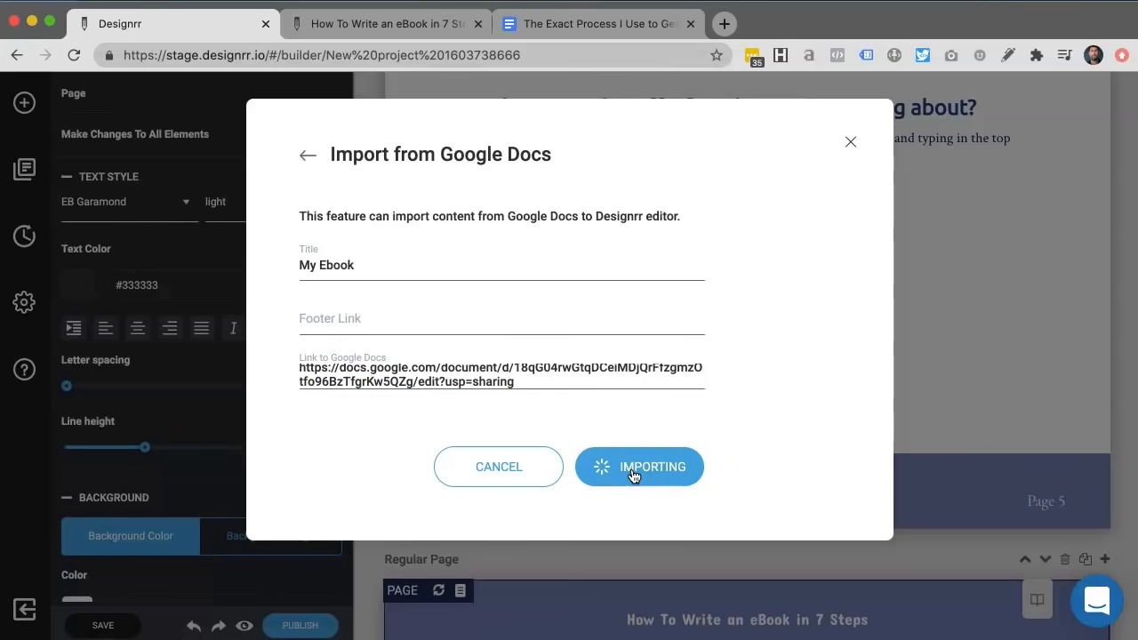
click(639, 467)
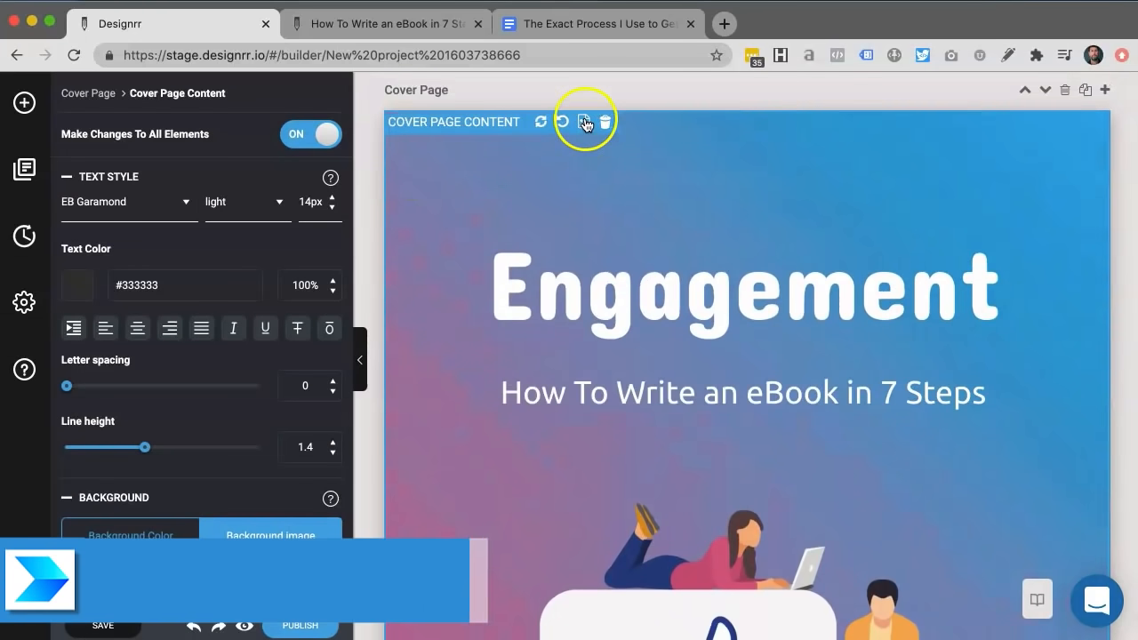
- Search stock photos for 'ebook' and set the man-with-laptop café photo as cover background
click(584, 122)
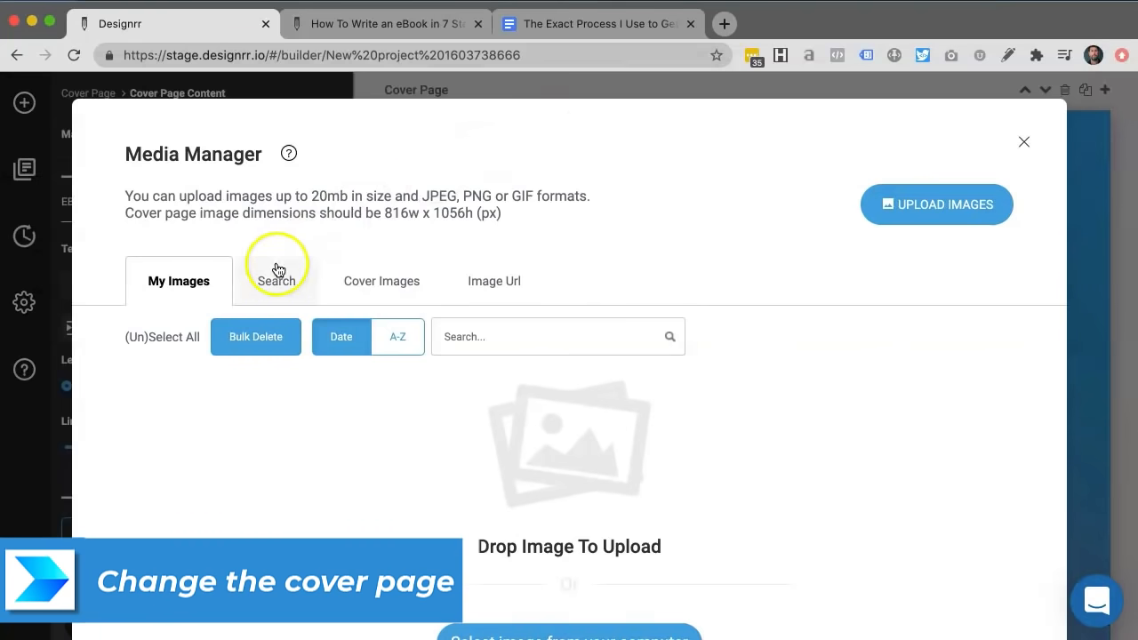
click(276, 281)
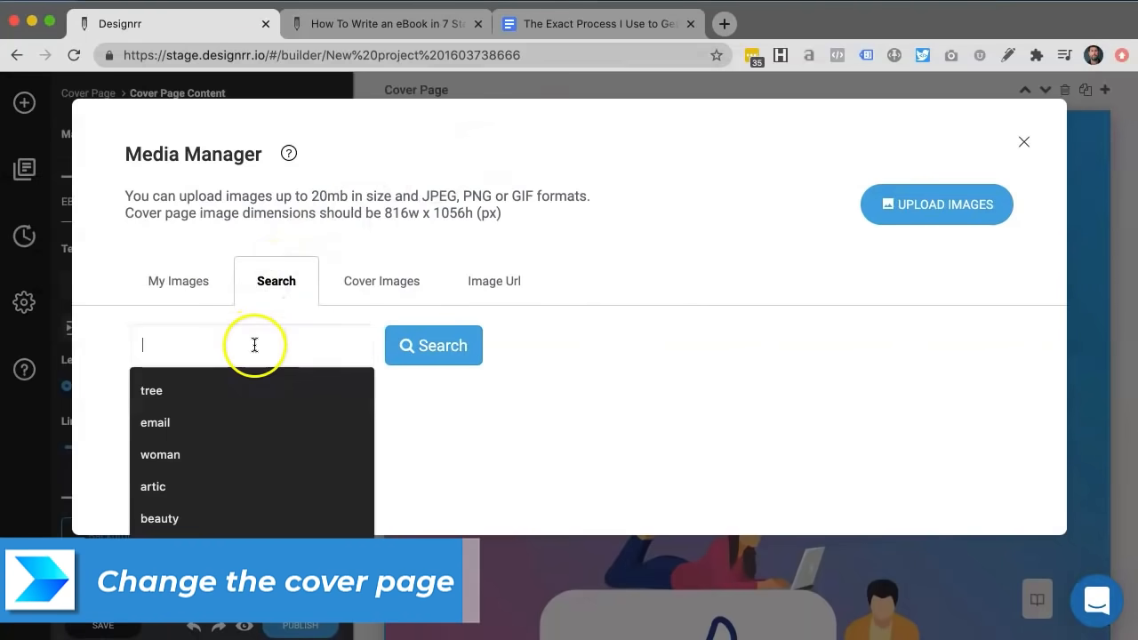
text(ebook)
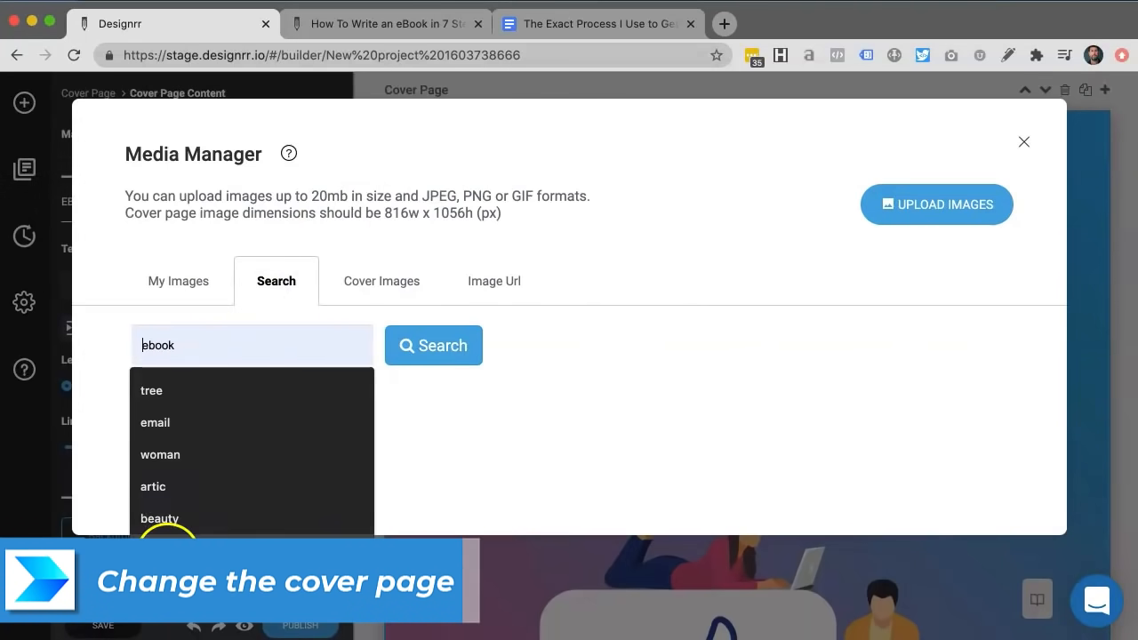
click(433, 345)
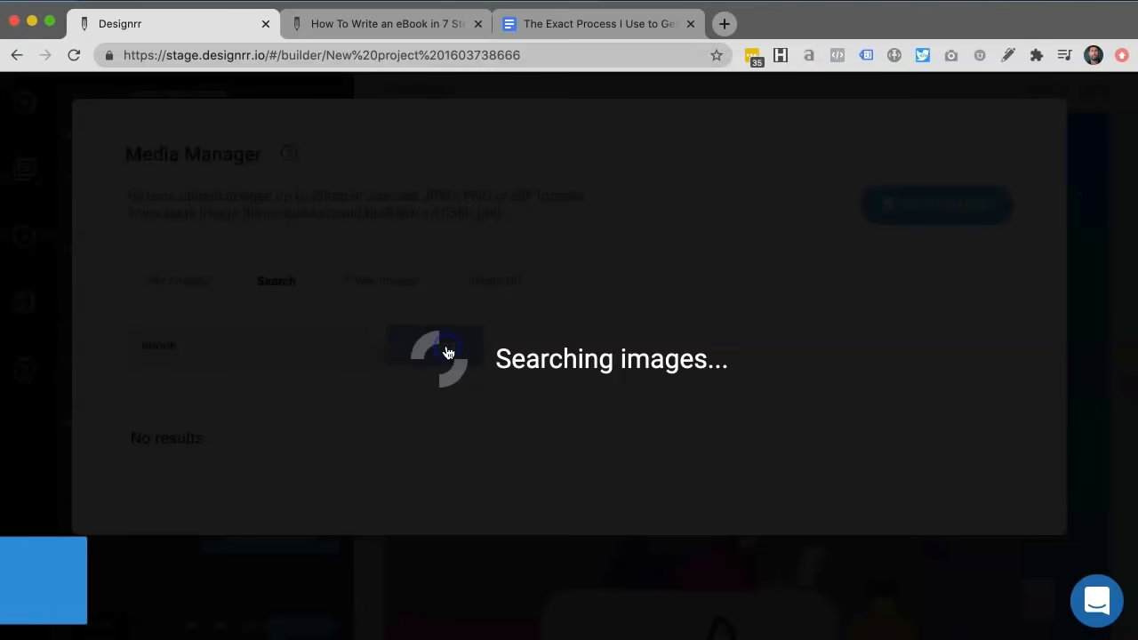
click(434, 345)
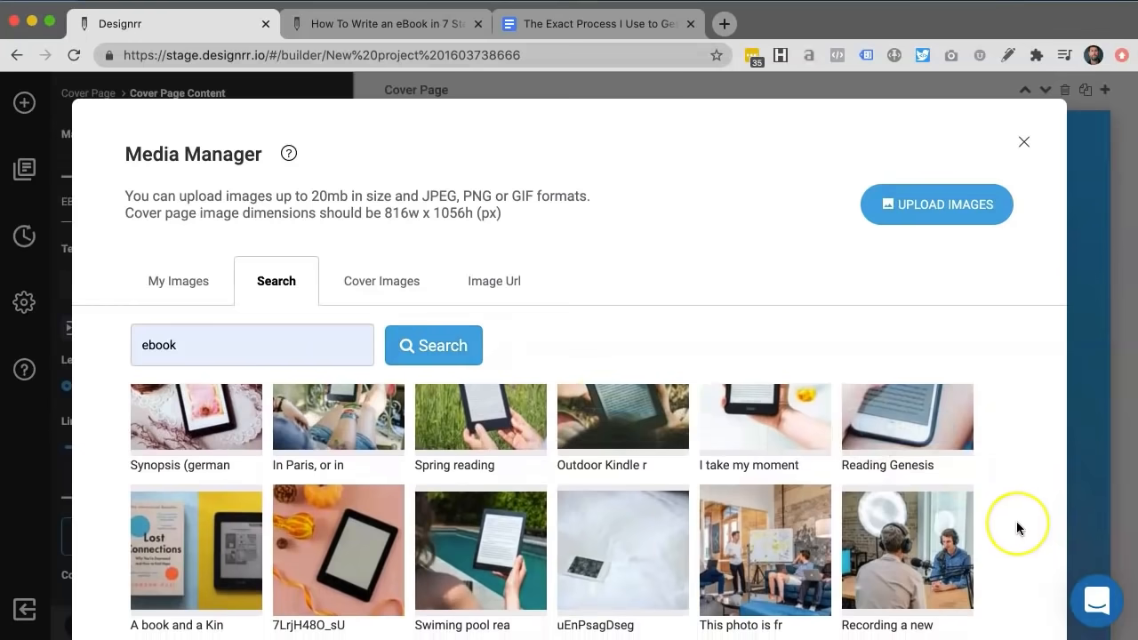
scroll(down, 3)
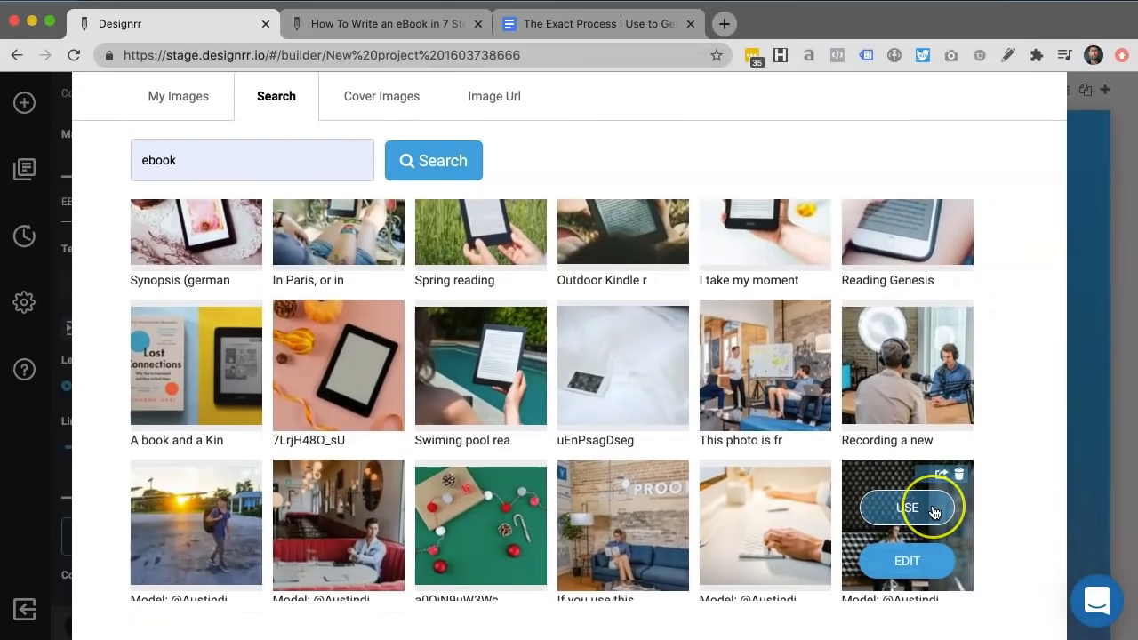
scroll(down, 3)
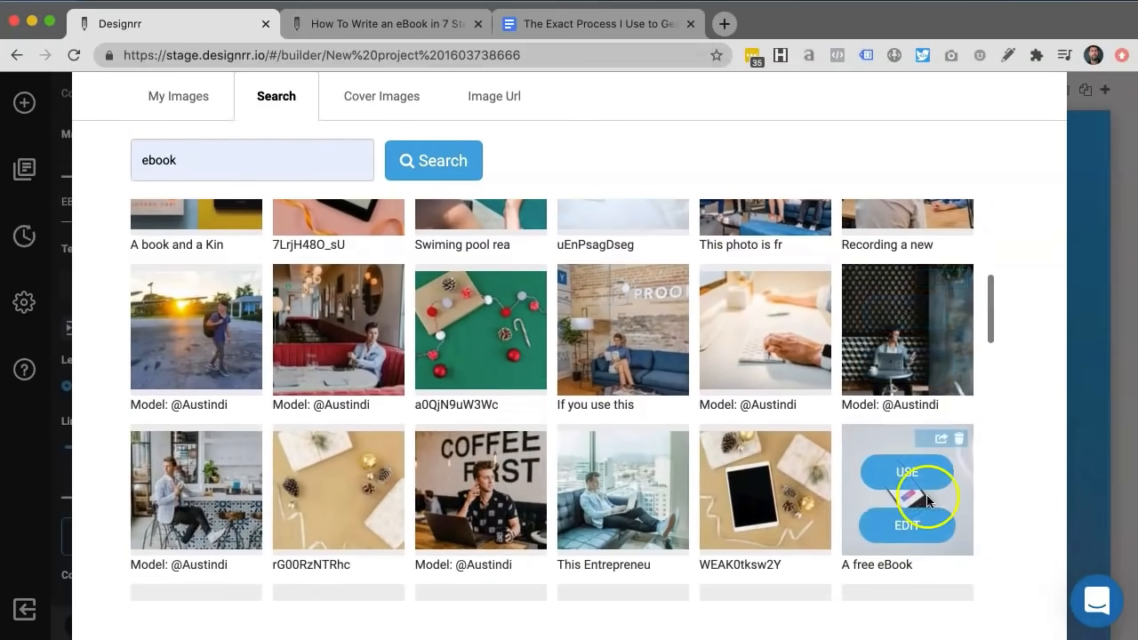
click(907, 472)
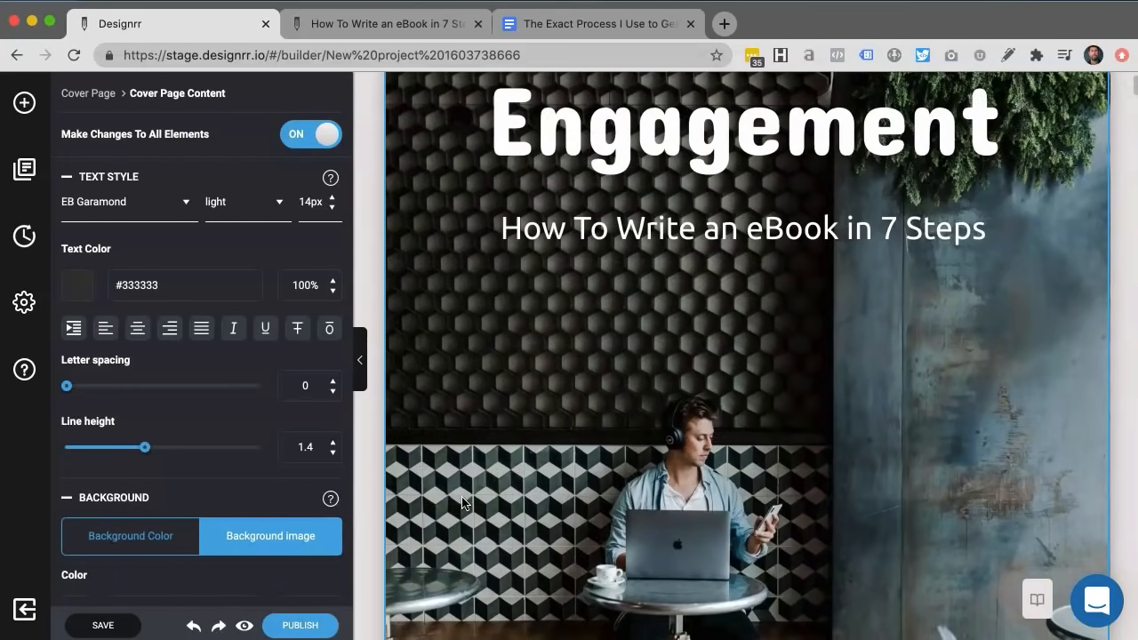
- Add 'Paul Clifford' as author on the cover's right, then download the ebook PDF
click(745, 508)
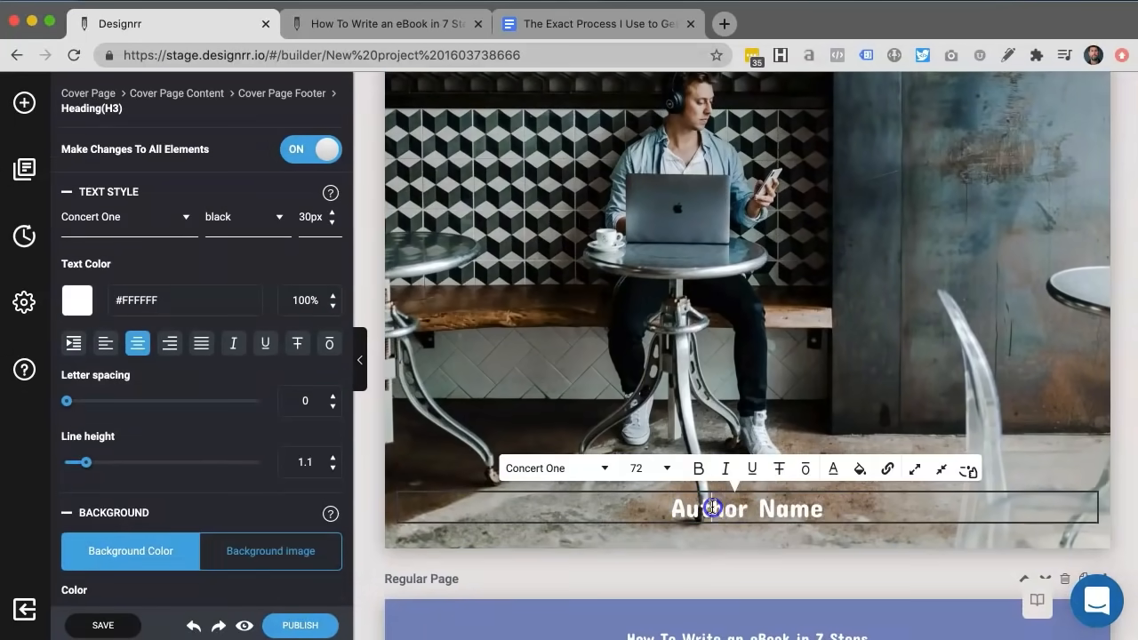
text(Paul Clifford)
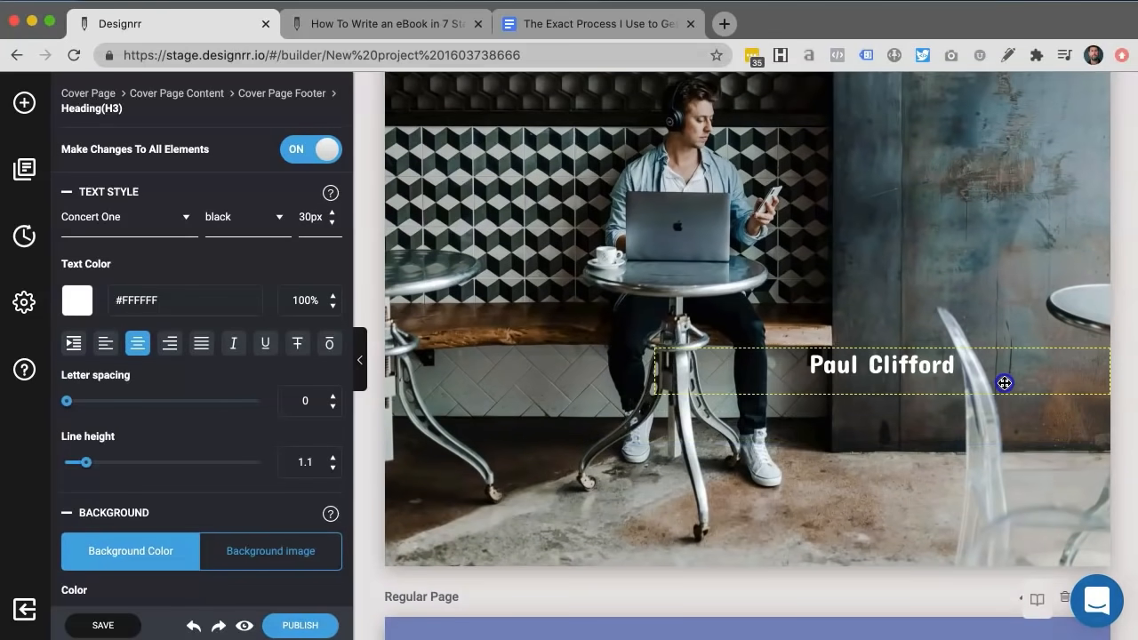
drag(1005, 383, 1029, 517)
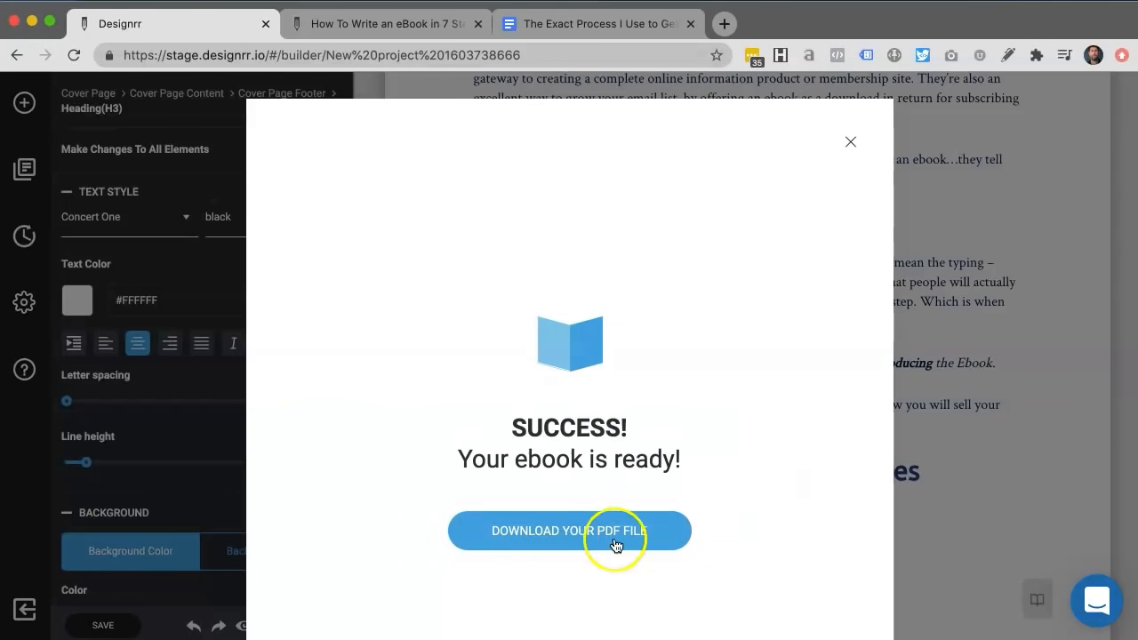
click(569, 531)
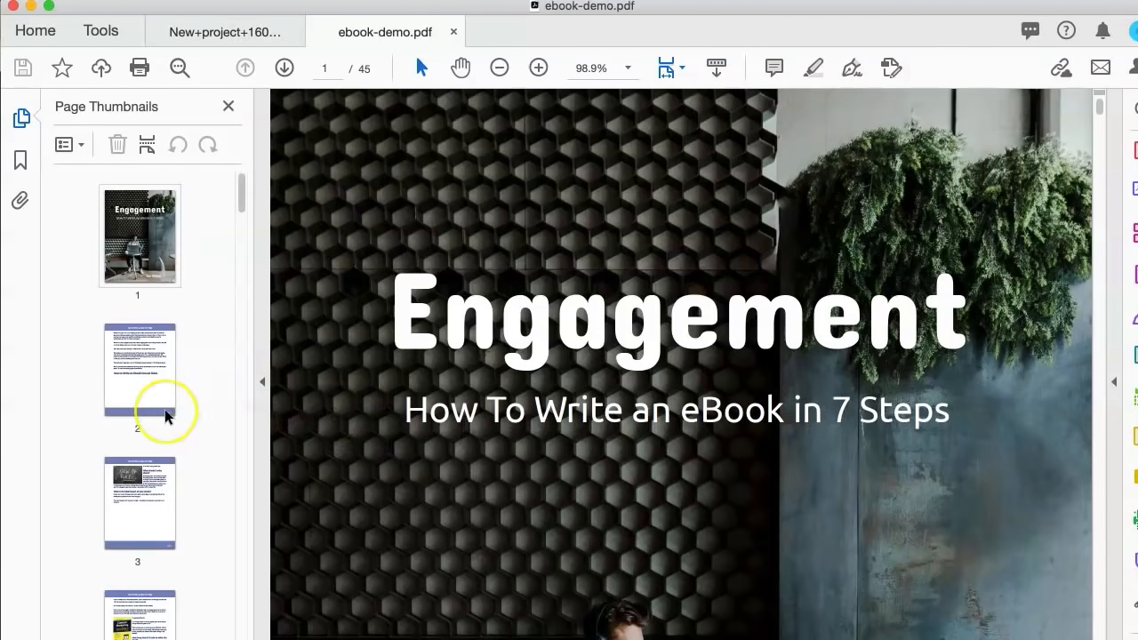